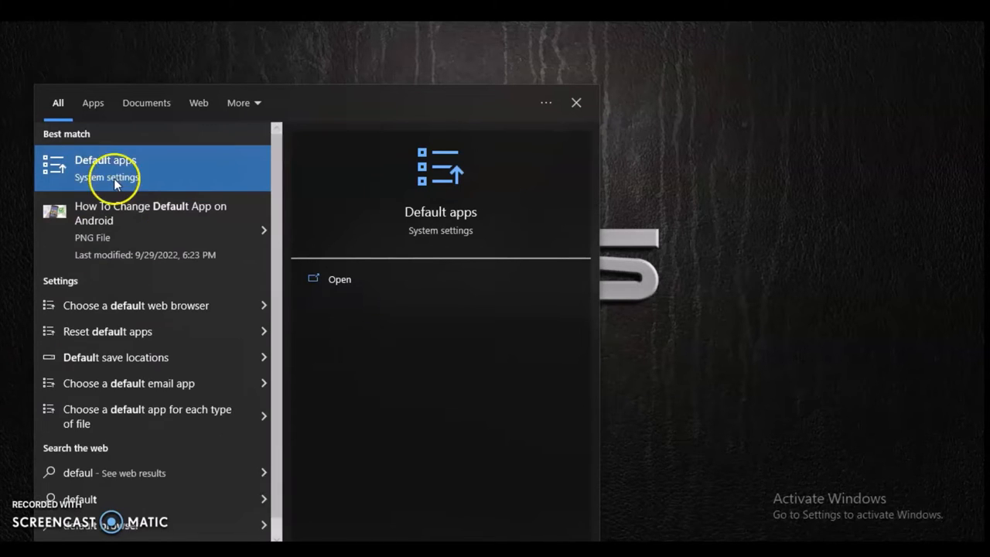
mouse_move(75, 178)
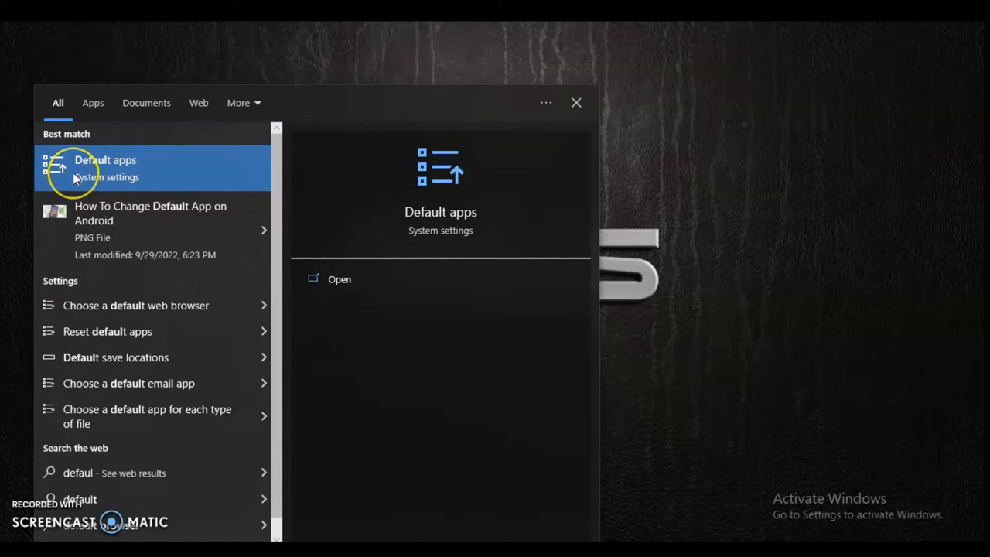
mouse_move(257, 154)
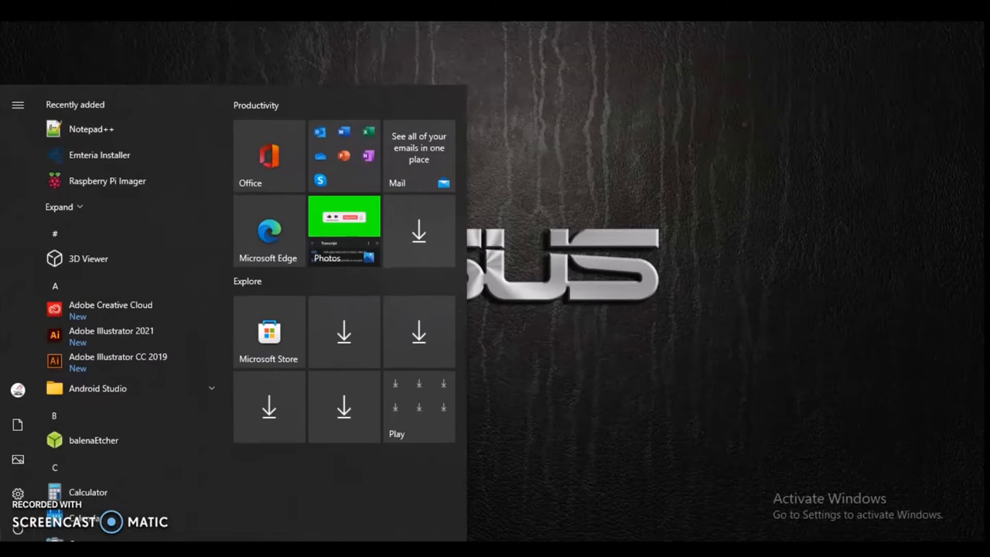
mouse_move(87, 492)
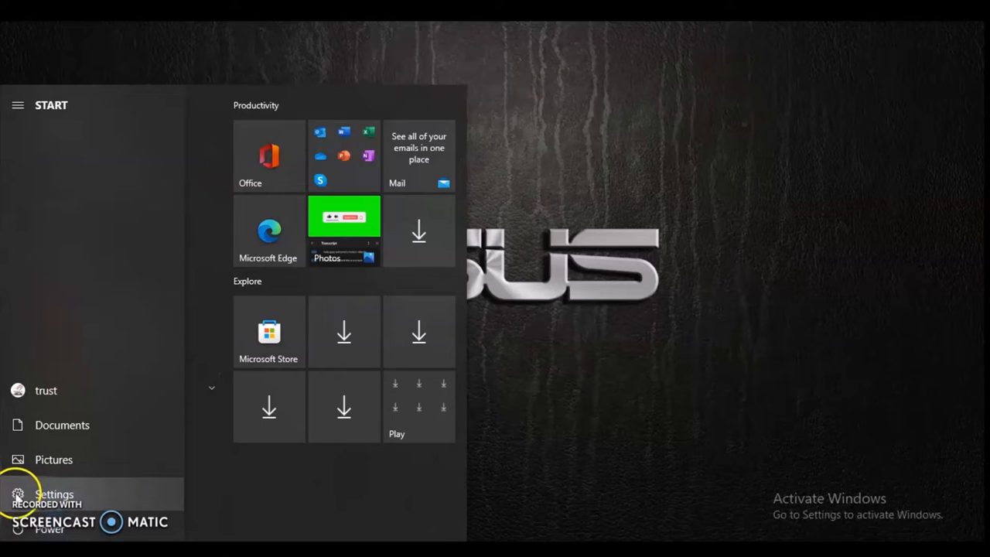
mouse_move(60, 493)
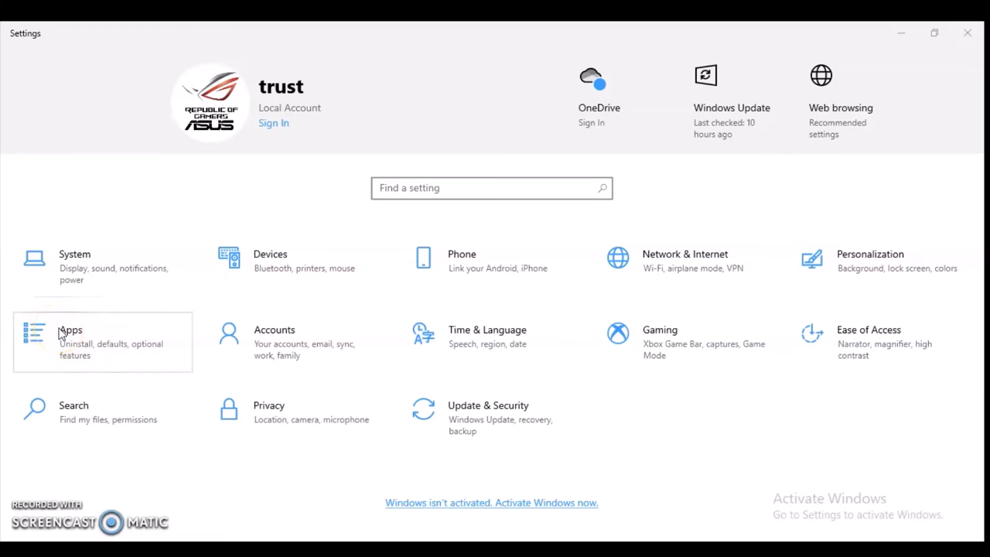
Navigate from the Settings home into Apps and then to the Default apps page
left_click(72, 329)
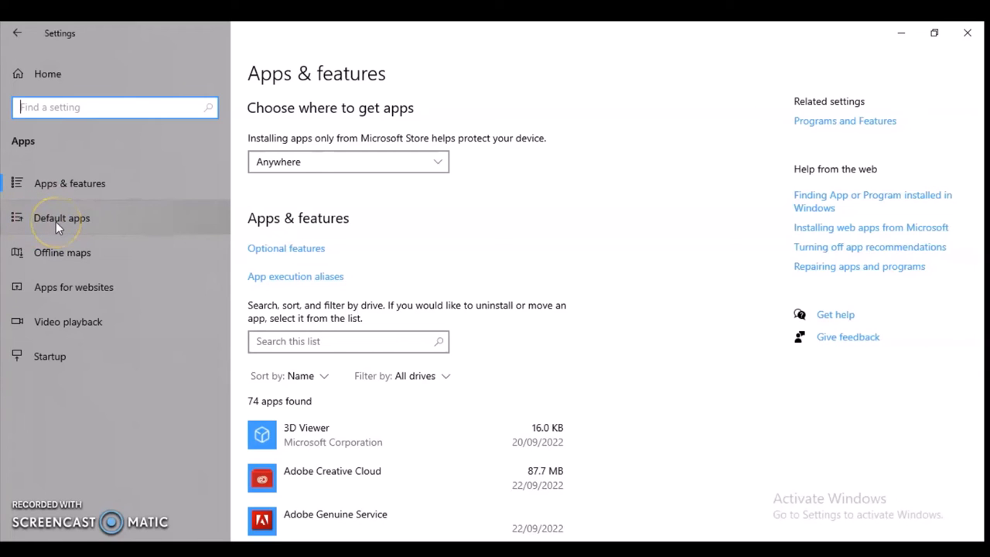
mouse_move(62, 216)
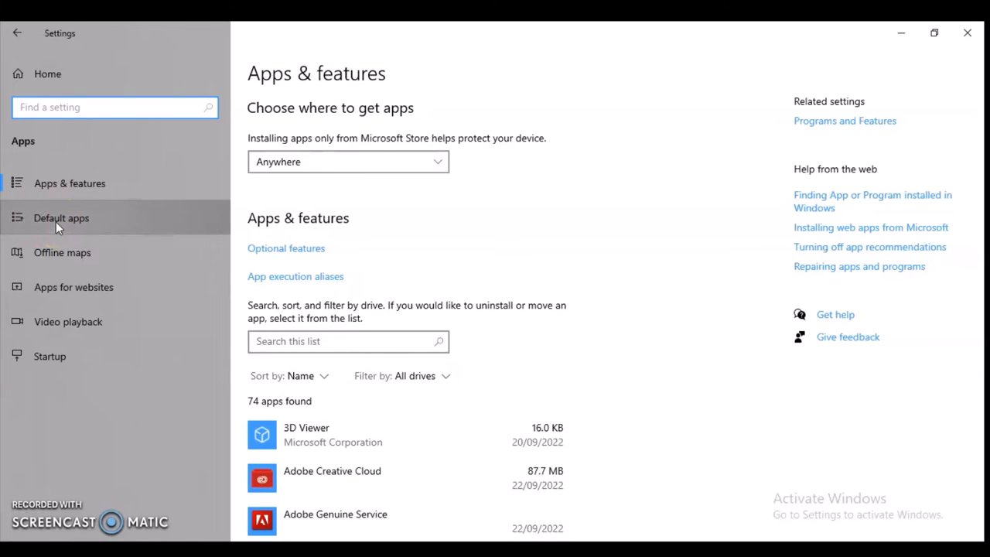
left_click(62, 217)
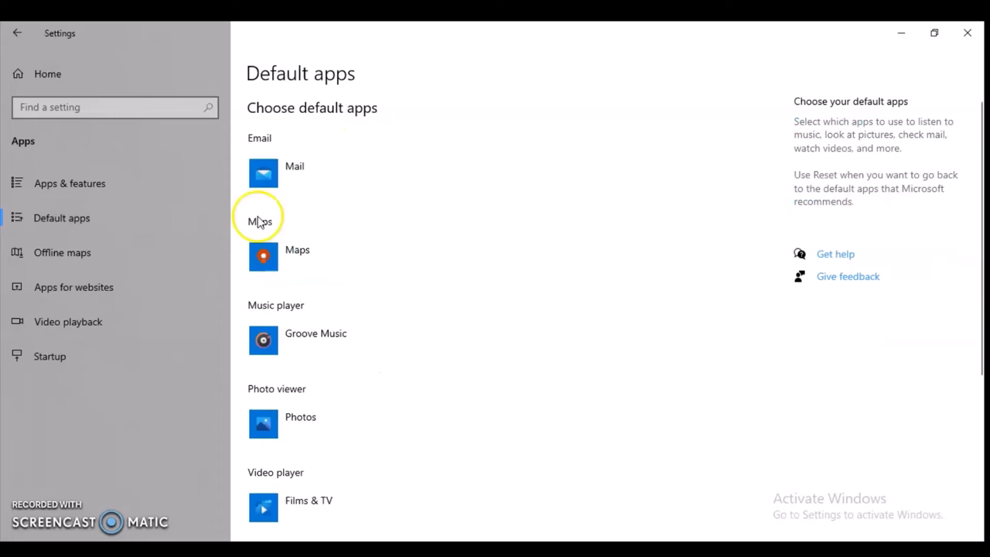
mouse_move(390, 121)
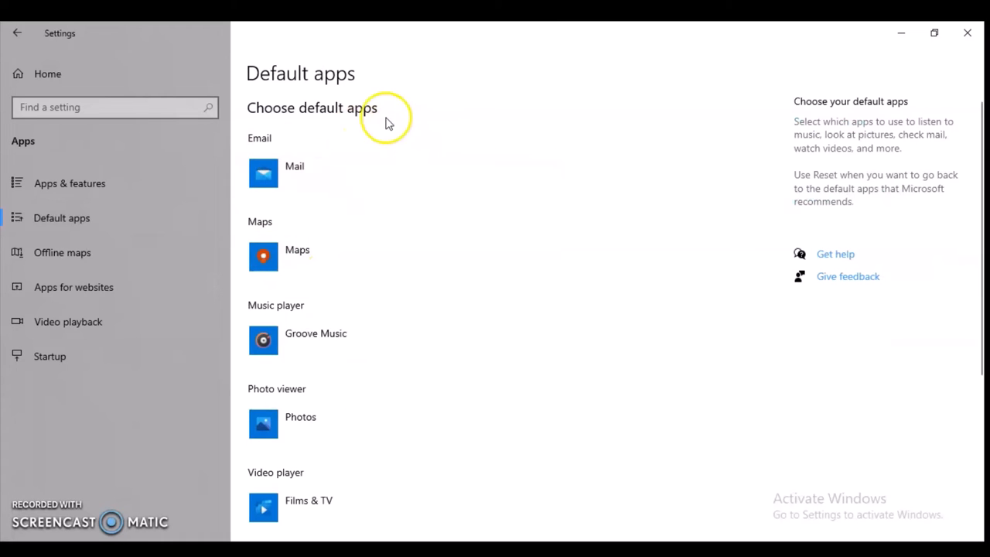
mouse_move(424, 132)
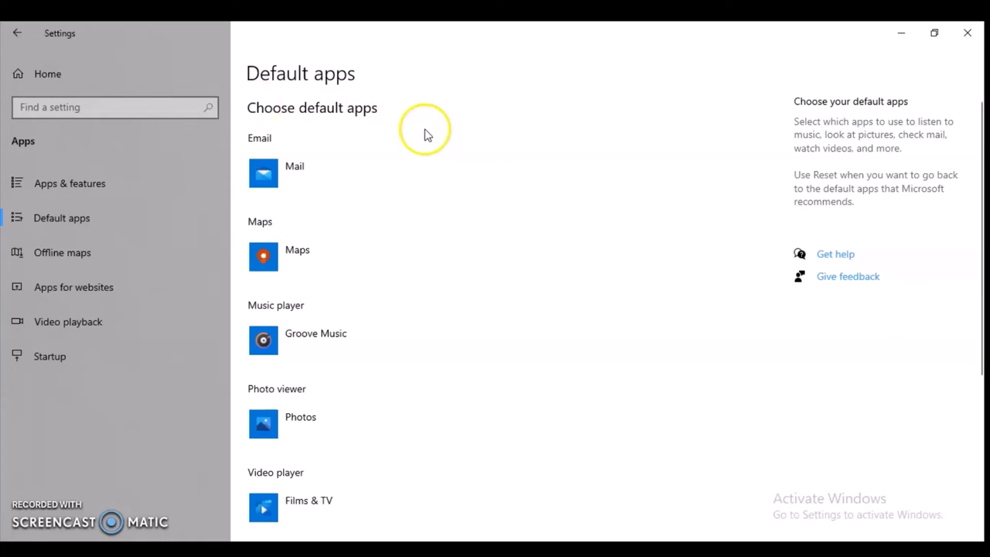
mouse_move(378, 125)
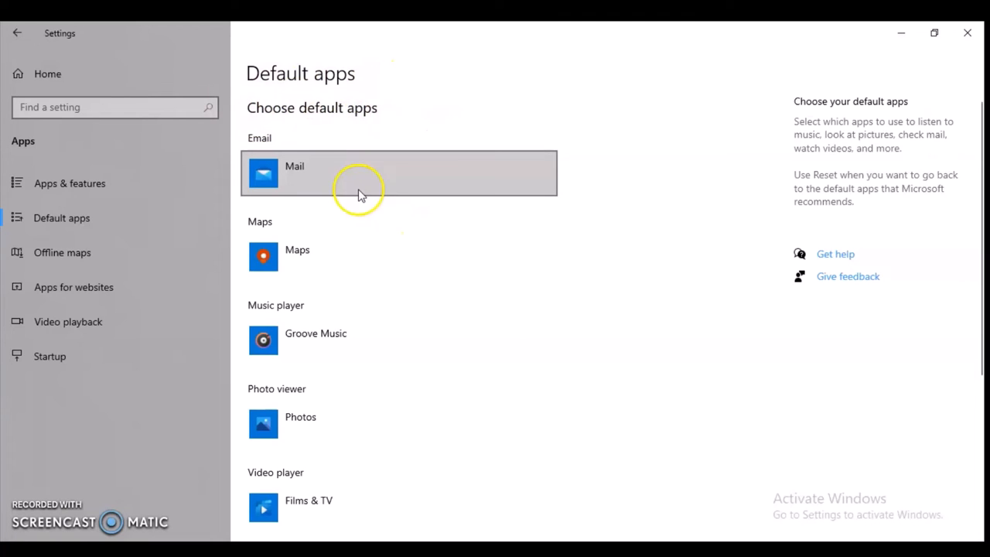
mouse_move(348, 189)
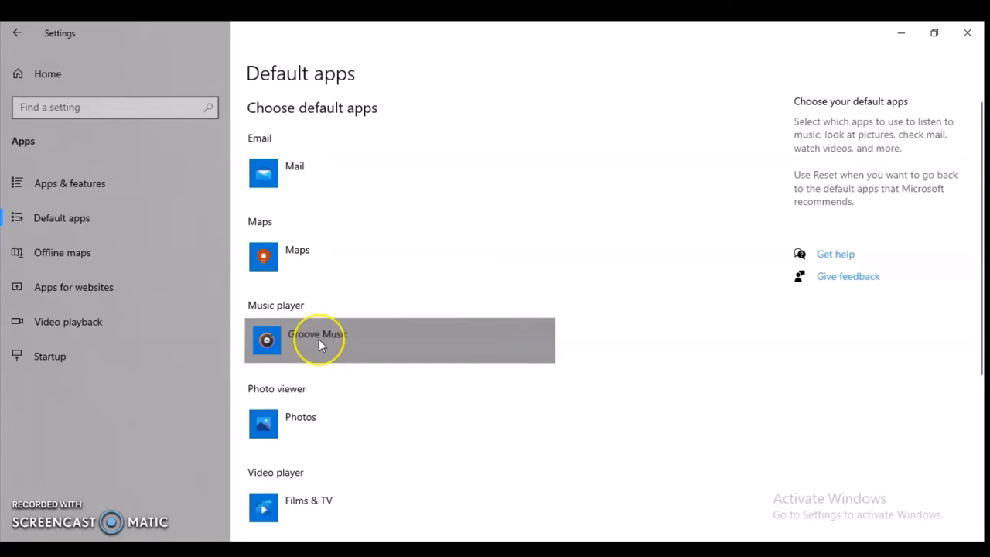
mouse_move(379, 356)
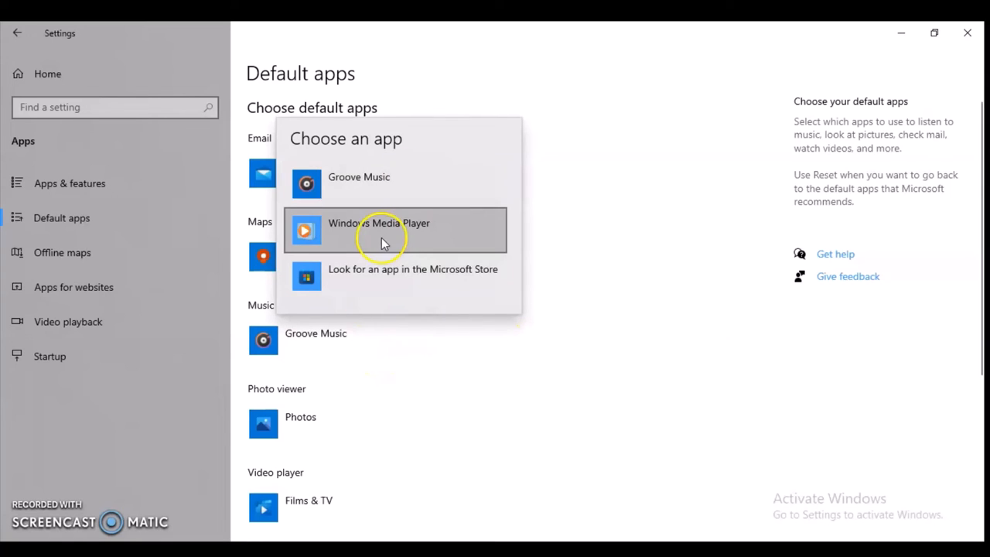
mouse_move(363, 229)
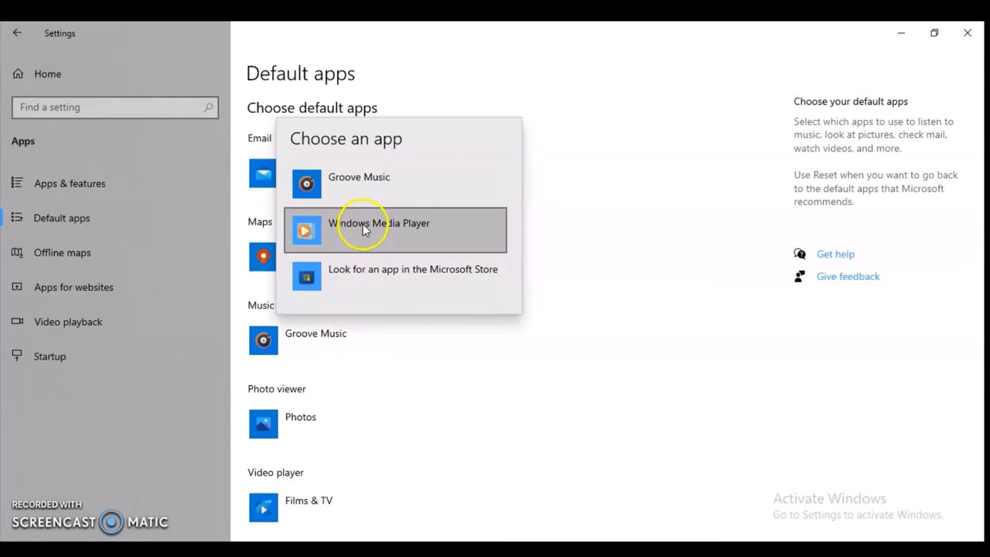
mouse_move(374, 184)
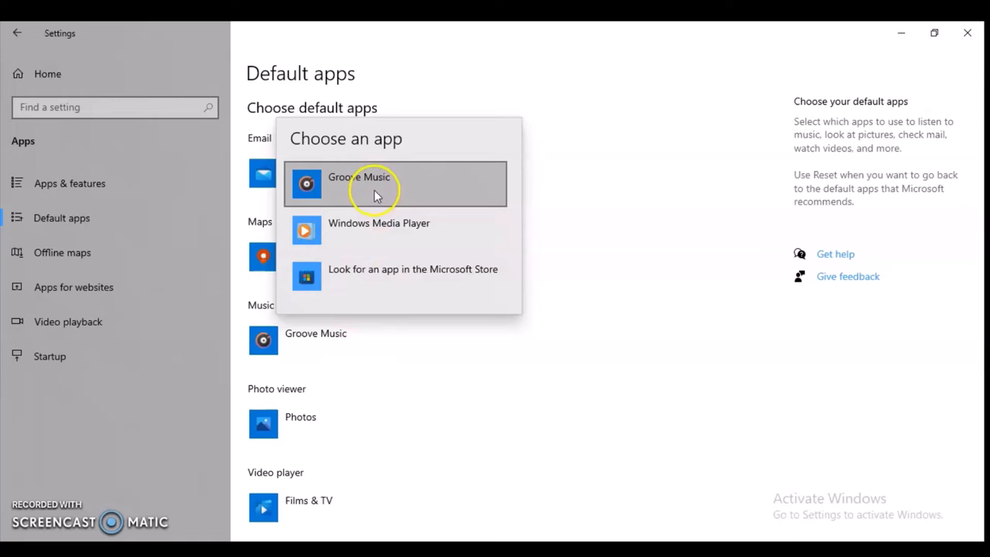
mouse_move(390, 228)
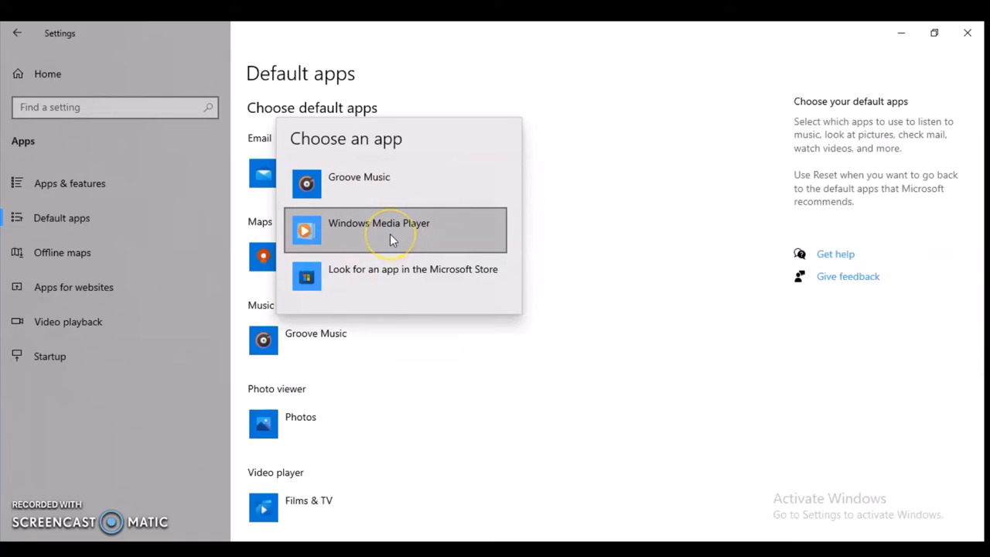
mouse_move(424, 246)
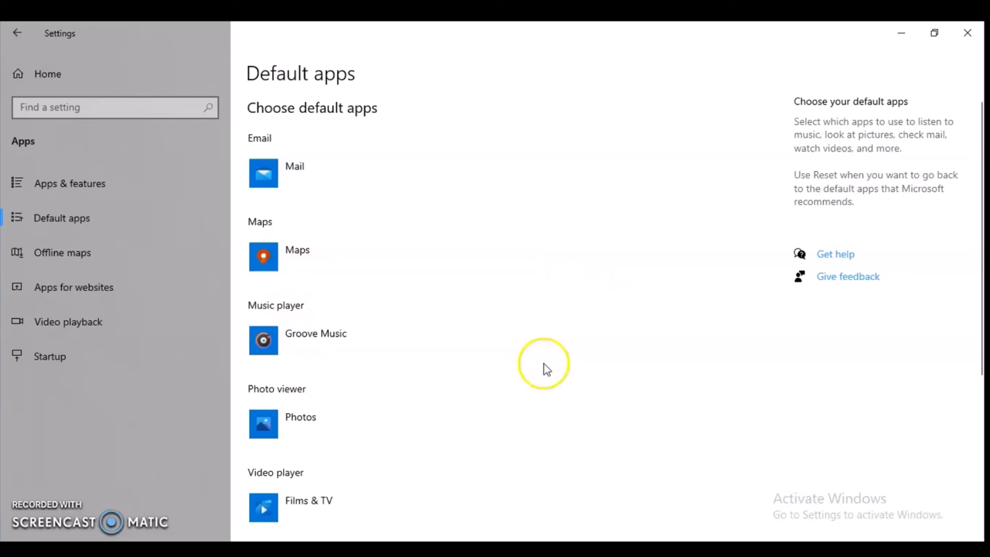
scroll("down", 3)
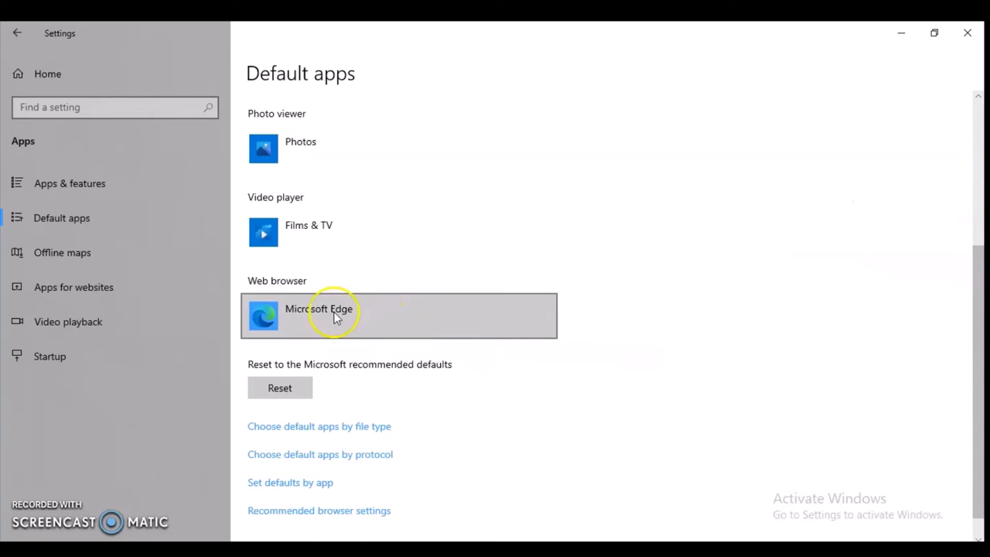
mouse_move(343, 312)
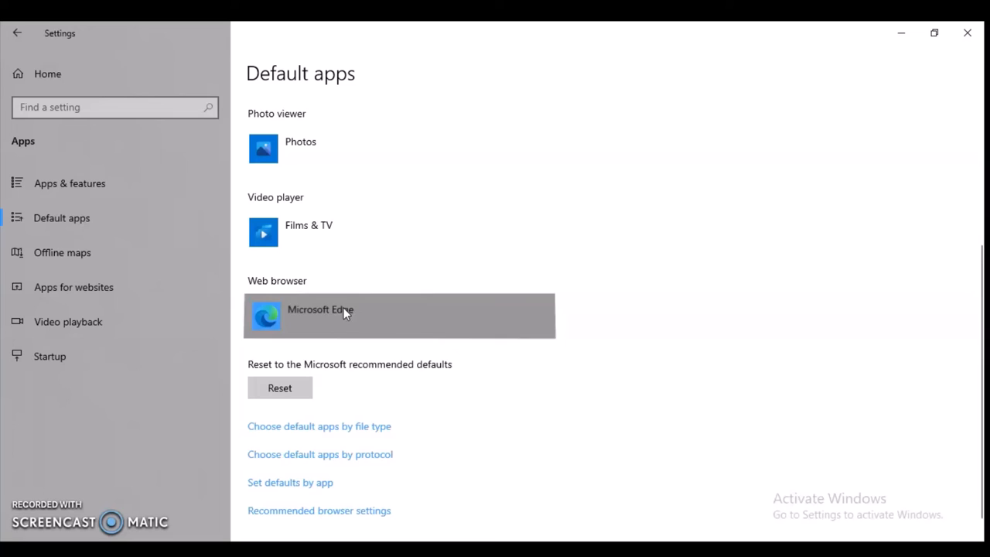
Replace Microsoft Edge with Google Chrome as the default web browser, confirming Switch anyway
left_click(320, 315)
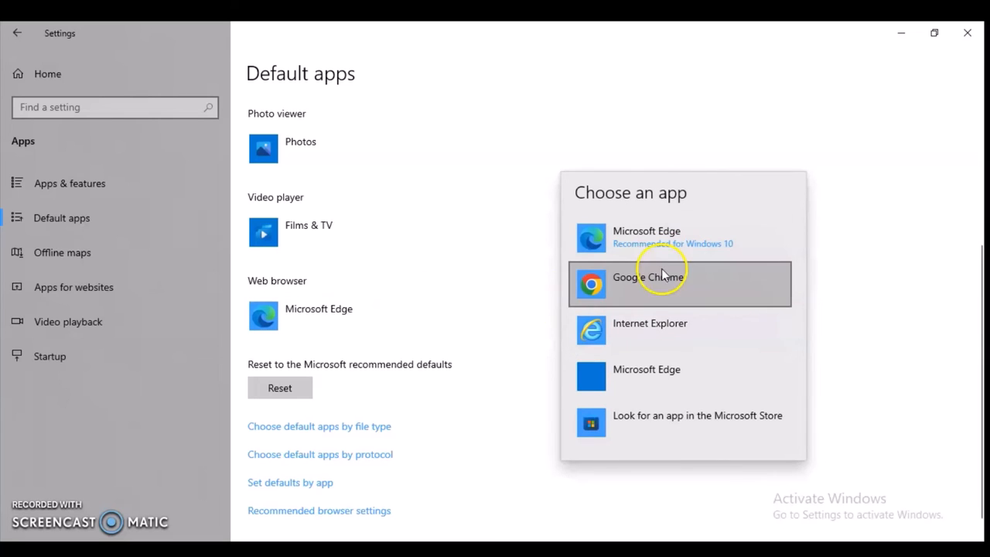
mouse_move(656, 281)
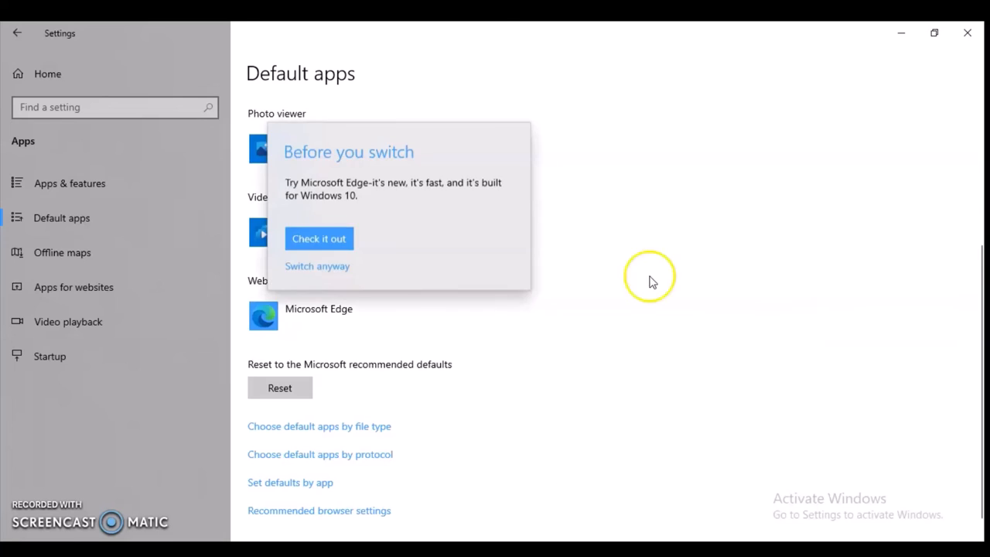
mouse_move(317, 266)
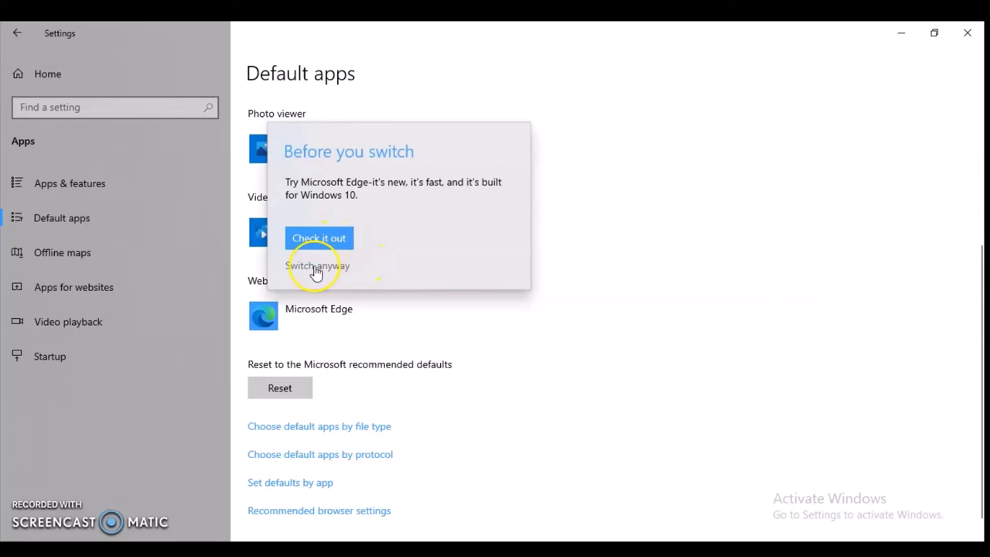
left_click(317, 266)
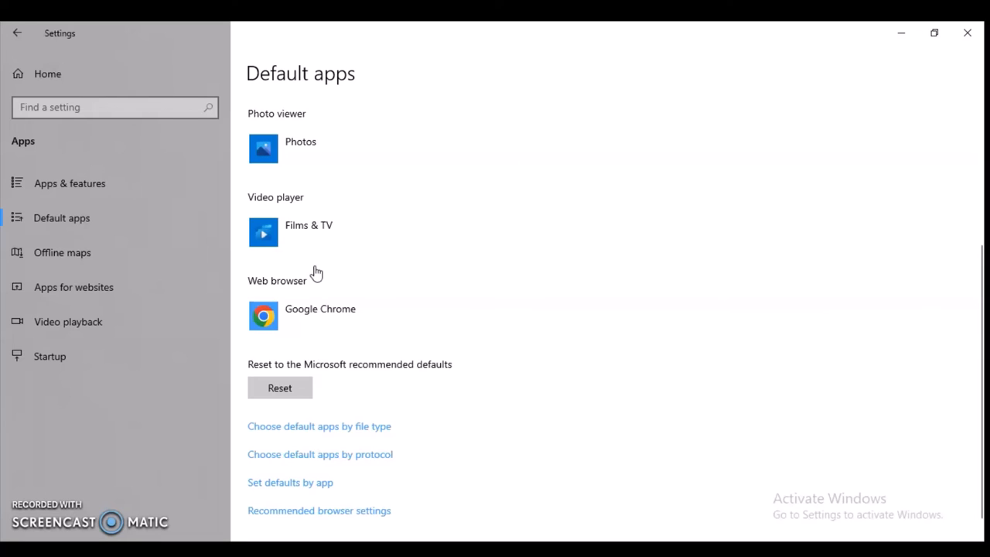
mouse_move(316, 272)
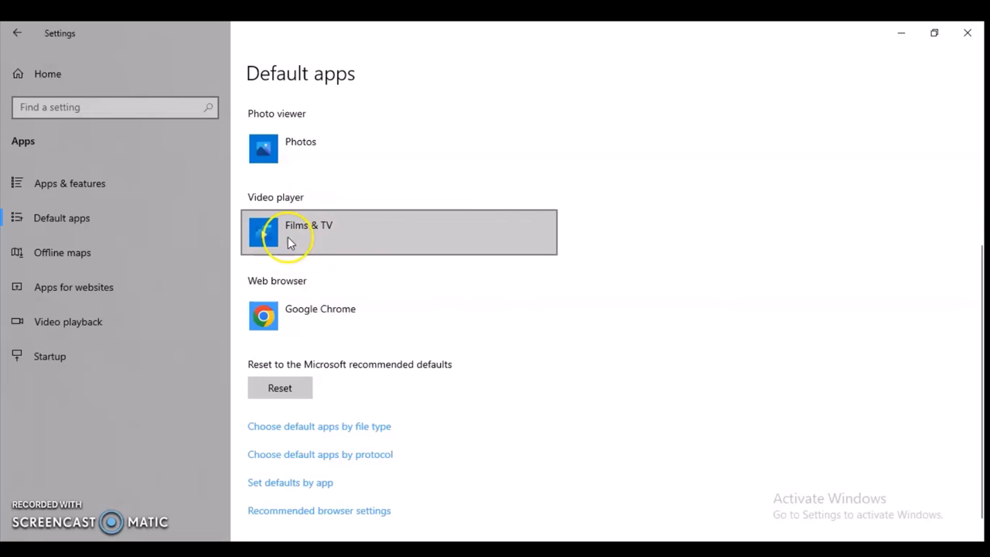
mouse_move(293, 235)
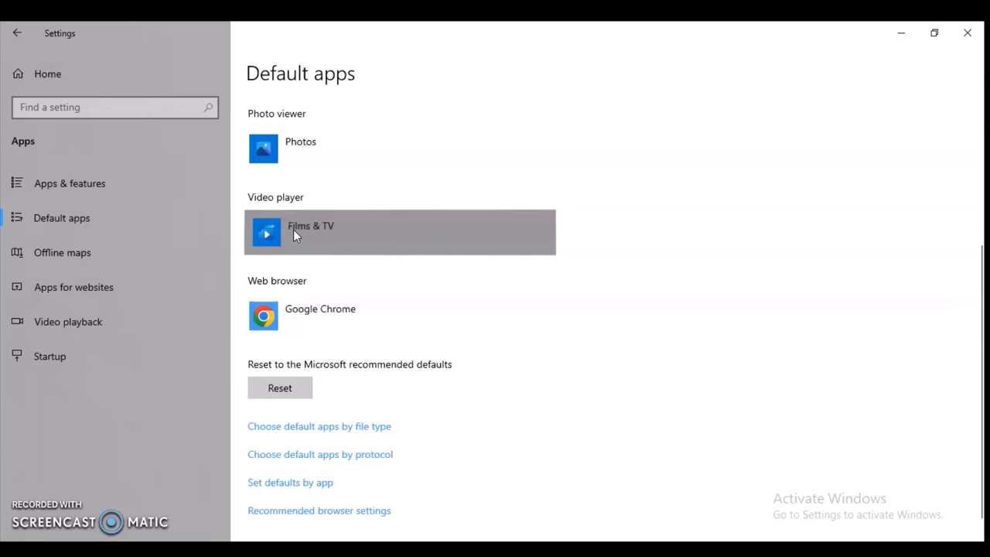
left_click(399, 232)
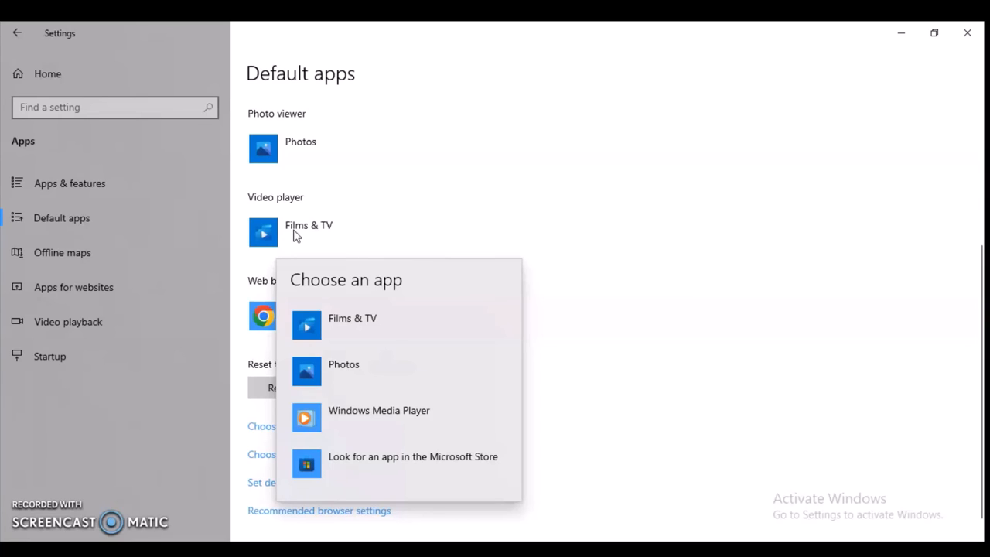
mouse_move(451, 248)
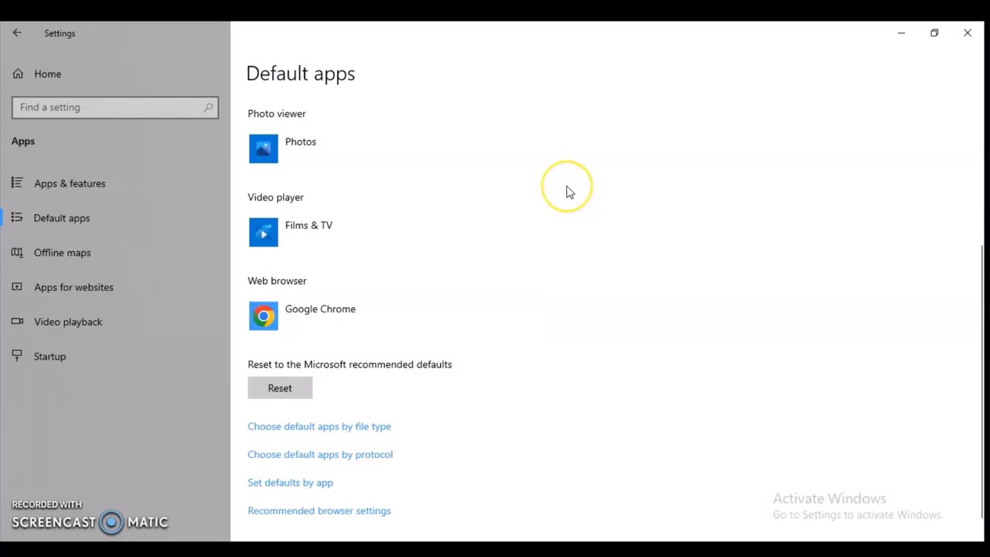
mouse_move(569, 192)
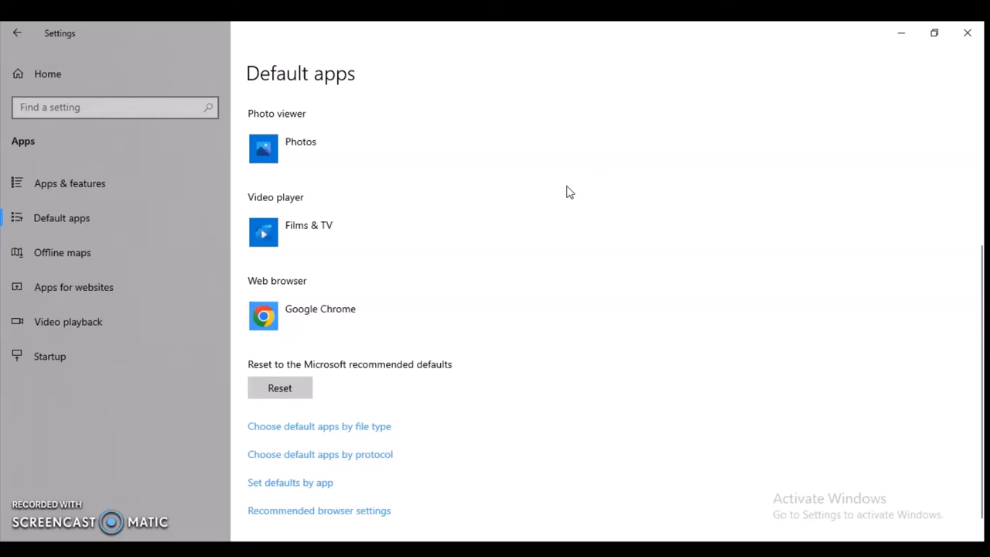